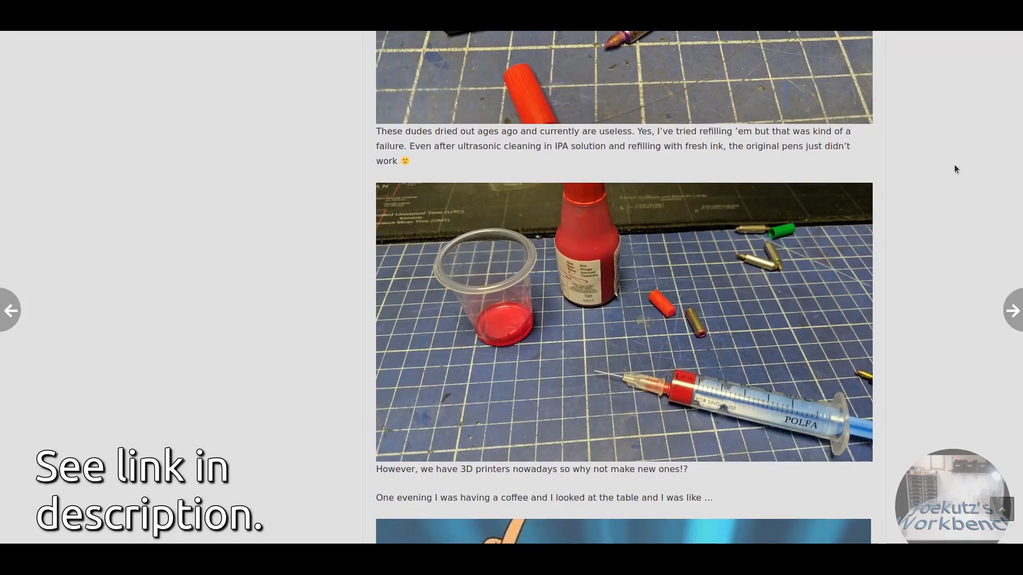
{"action": "scroll", "scroll_direction": "down", "scroll_amount": 3}
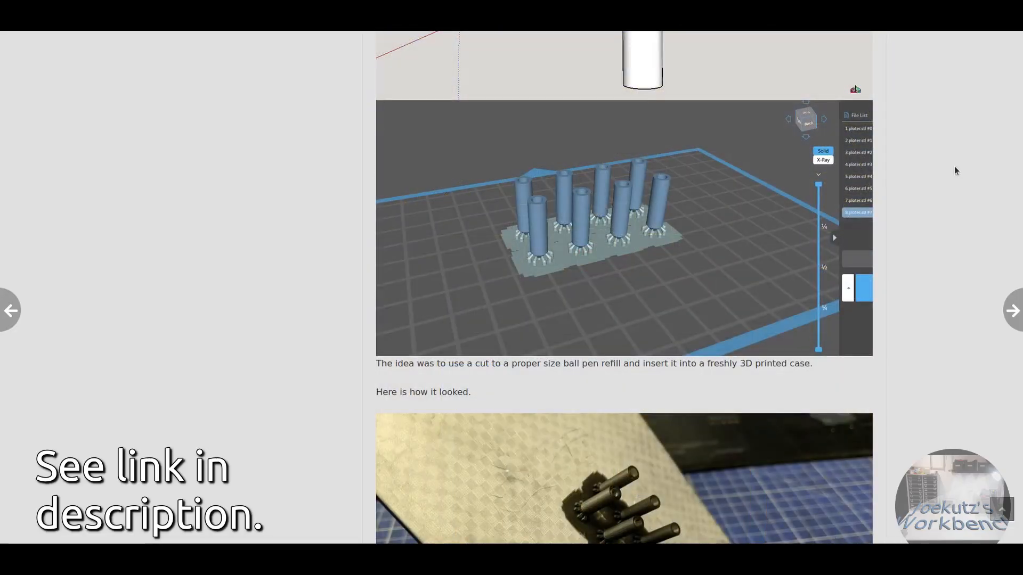
{"action": "scroll", "scroll_direction": "down", "scroll_amount": 3}
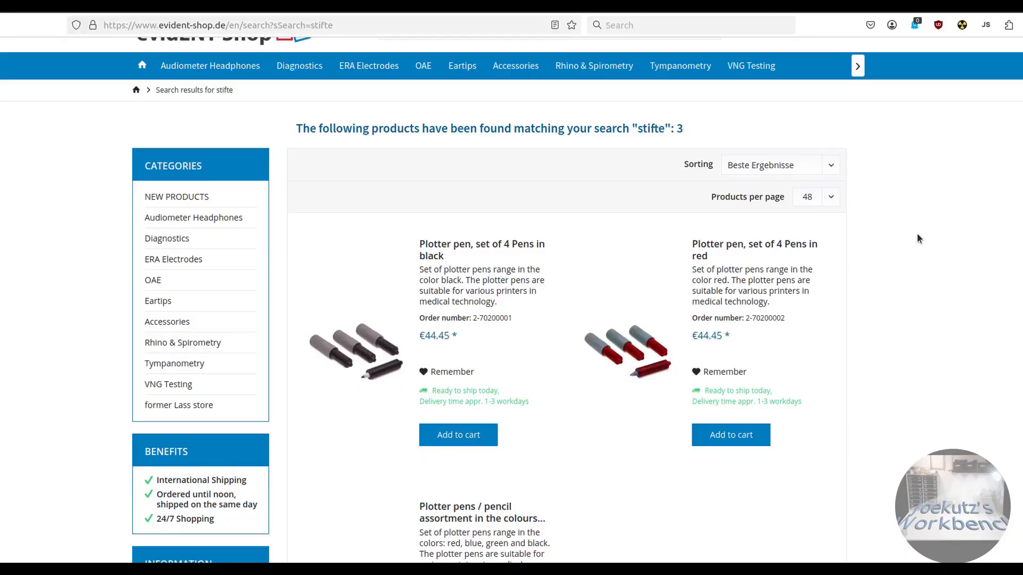
{"action": "scroll", "scroll_direction": "down", "scroll_amount": 3}
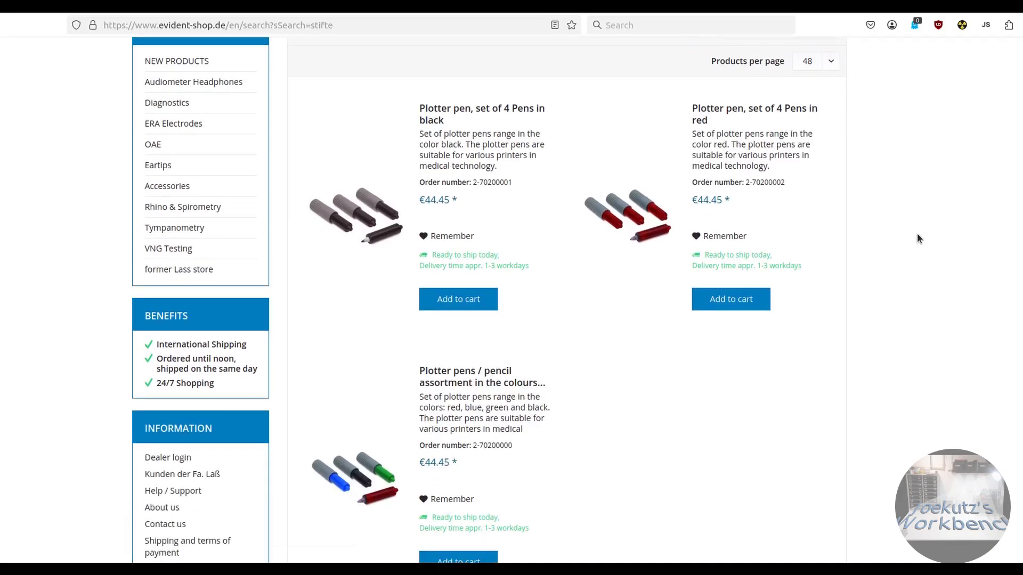
{"action": "scroll", "scroll_direction": "down", "scroll_amount": 3}
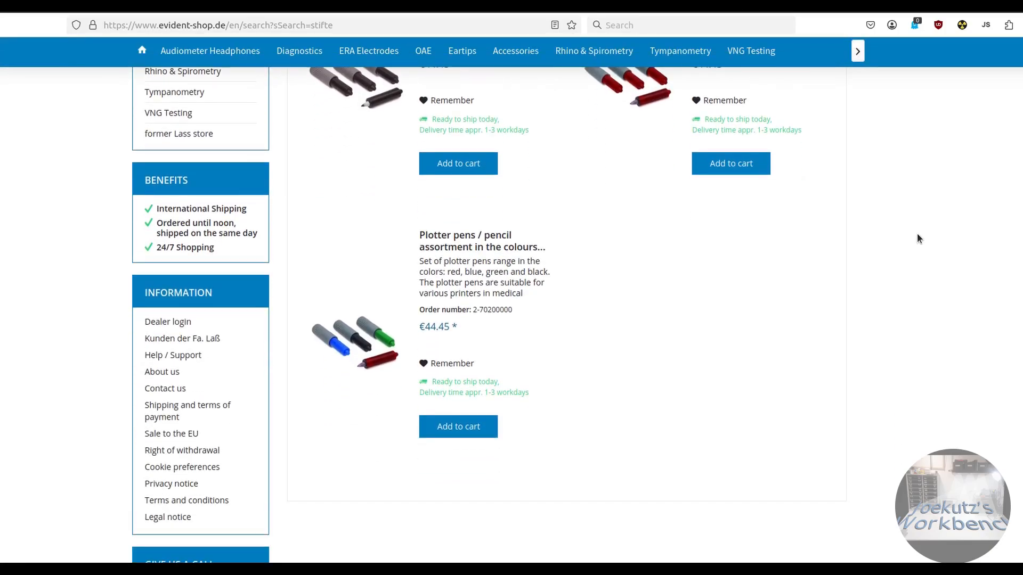